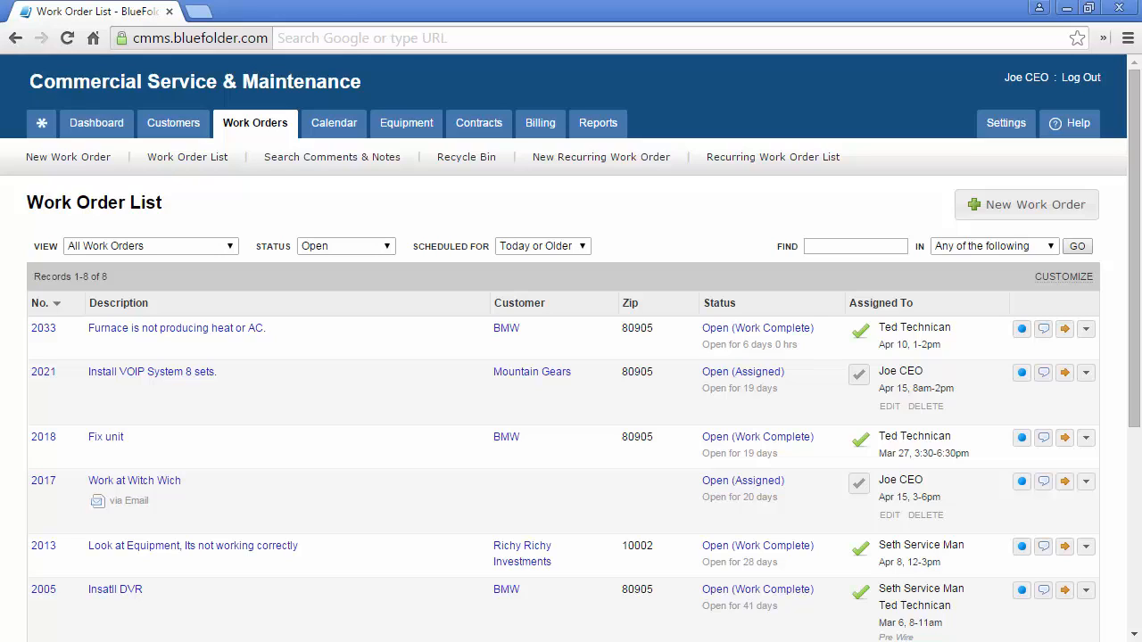
# Step: Show the Work Orders menu with its recently viewed work orders
pyautogui.click(254, 121)
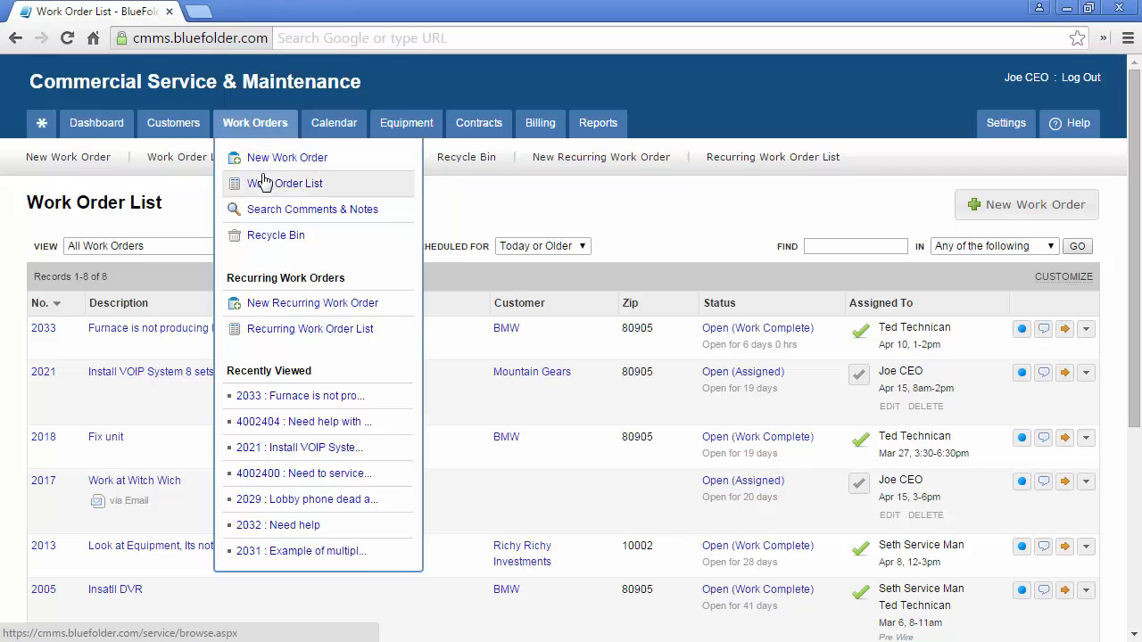
pyautogui.click(284, 182)
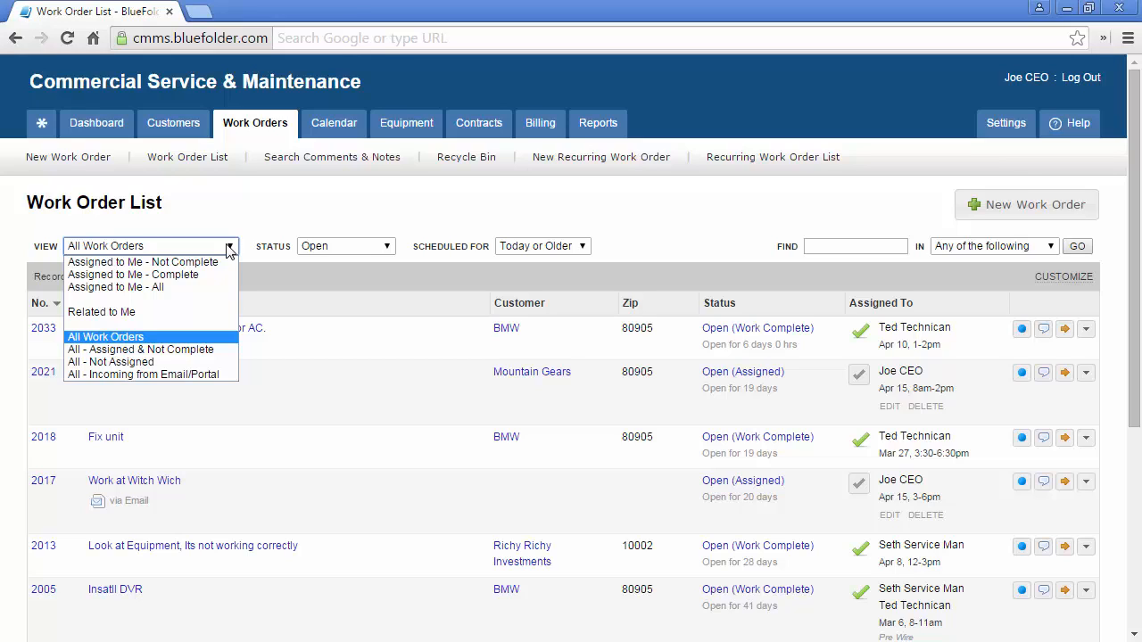
pyautogui.click(346, 246)
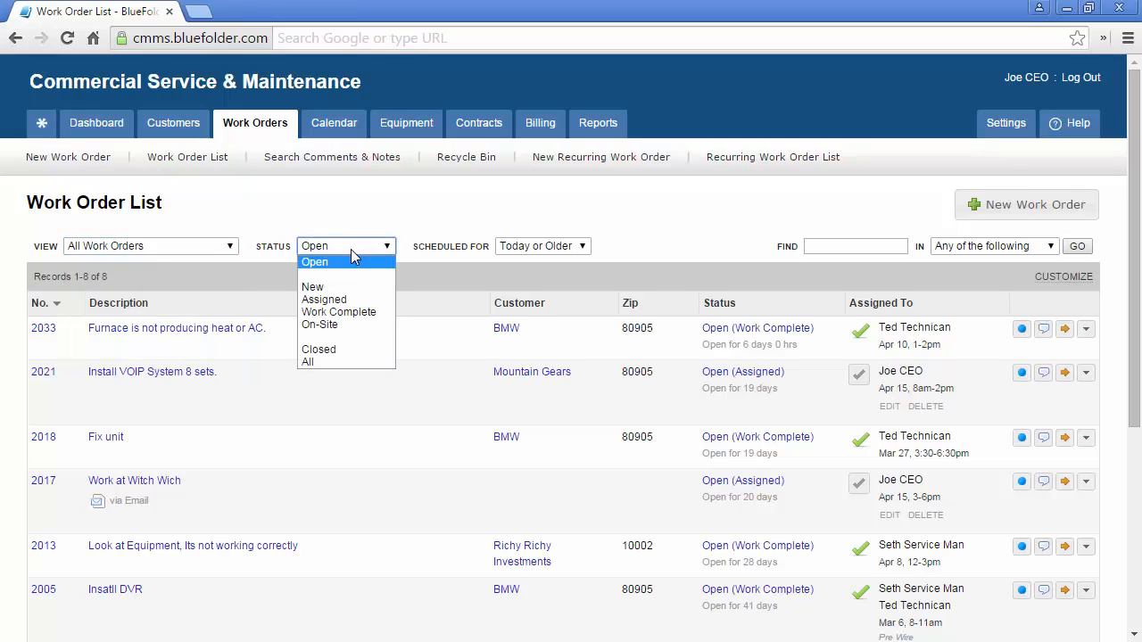
pyautogui.moveTo(437, 260)
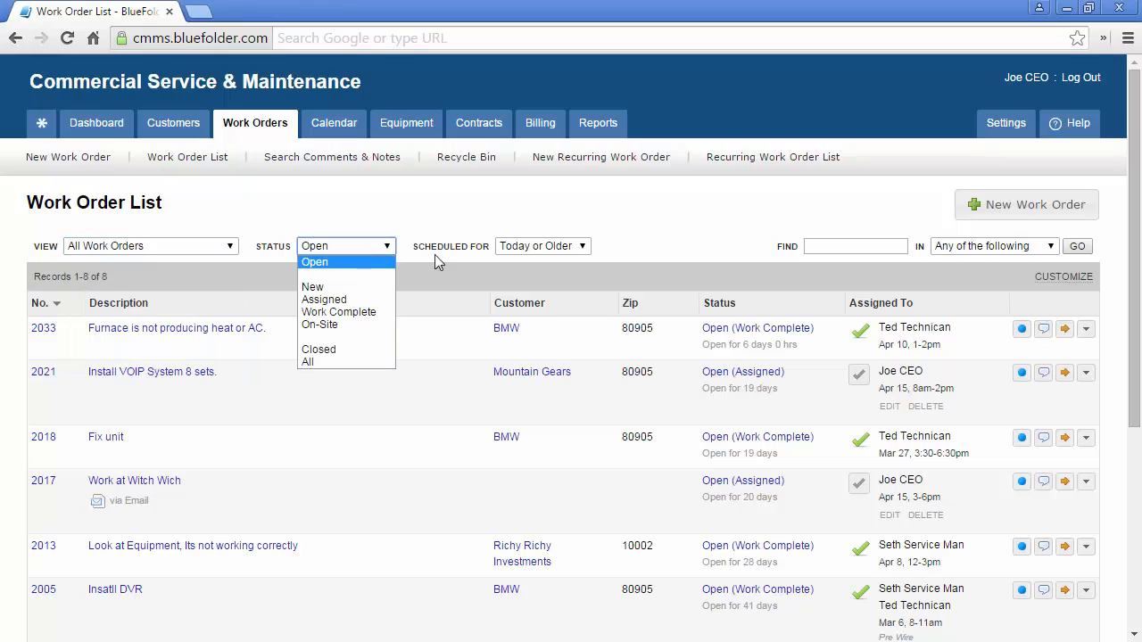
pyautogui.click(543, 247)
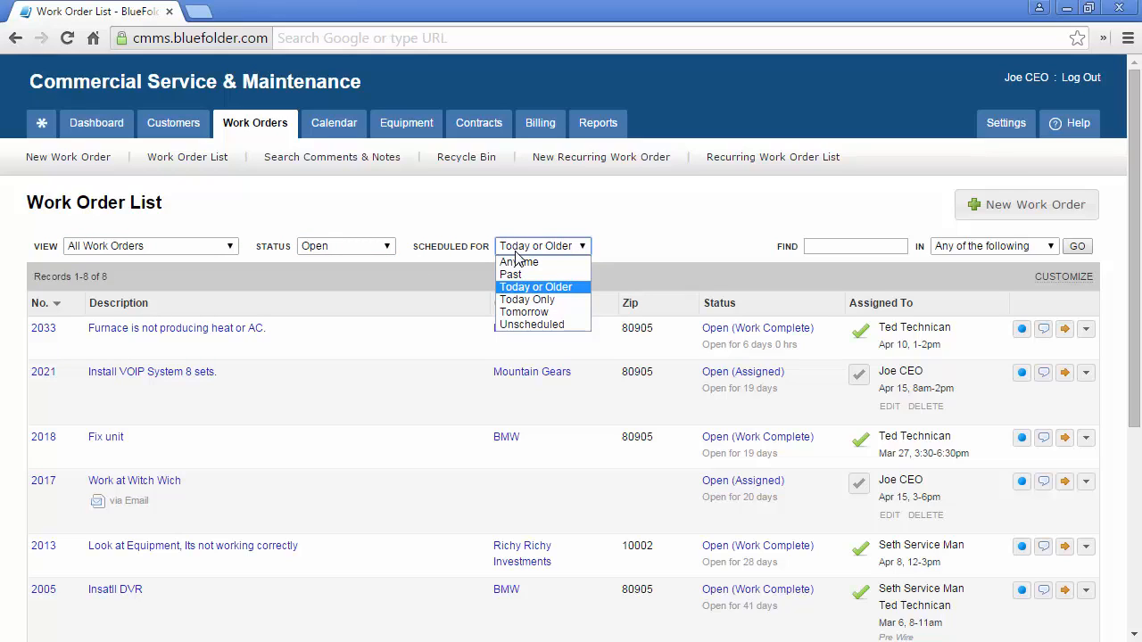
pyautogui.click(854, 246)
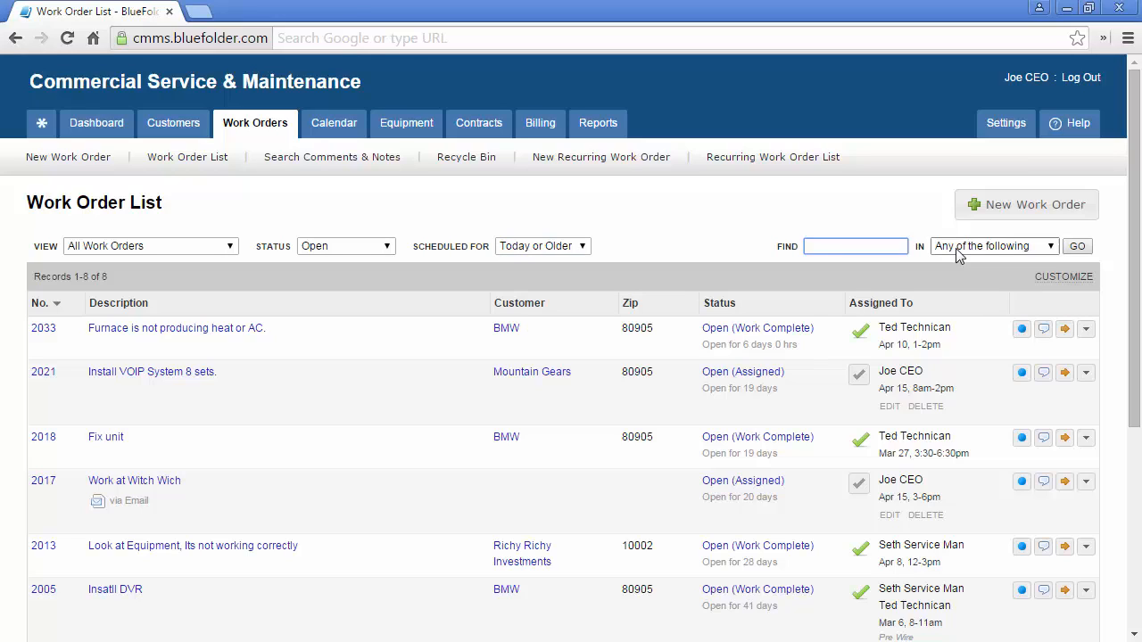
pyautogui.click(992, 246)
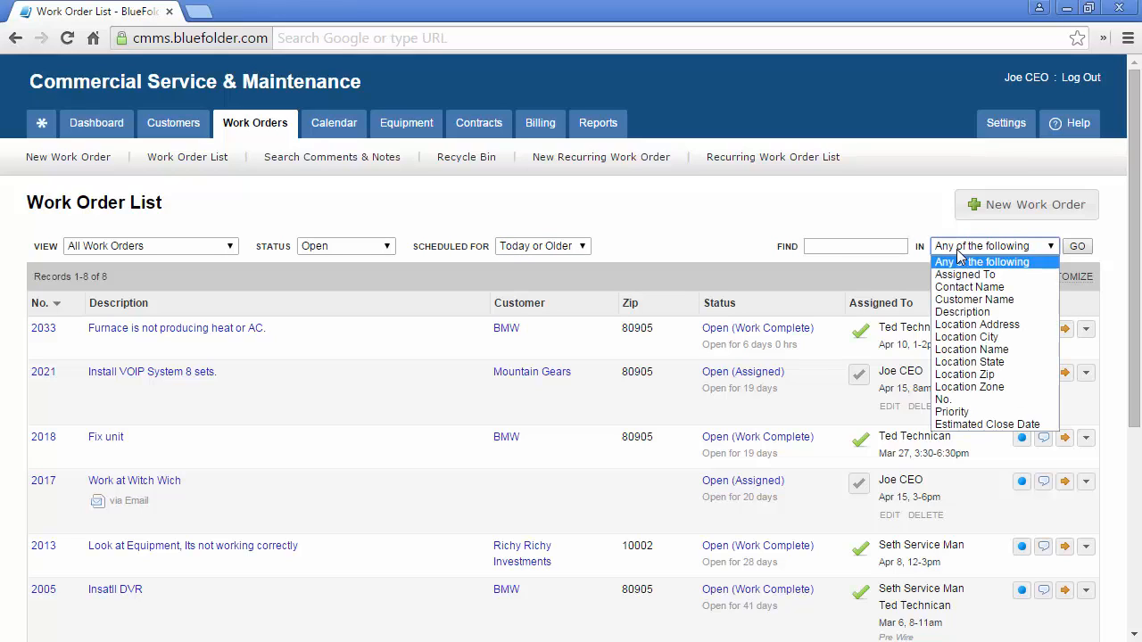
pyautogui.moveTo(3, 278)
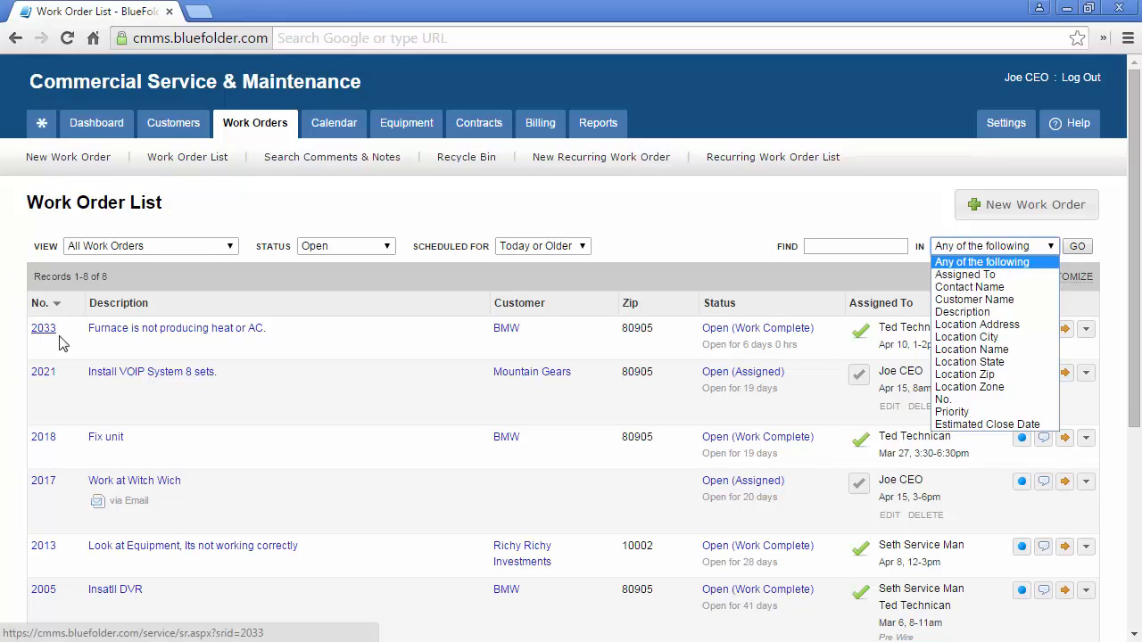
# Step: View work order 2033's overview of customer, location, contact and furnace-repair description
pyautogui.click(43, 329)
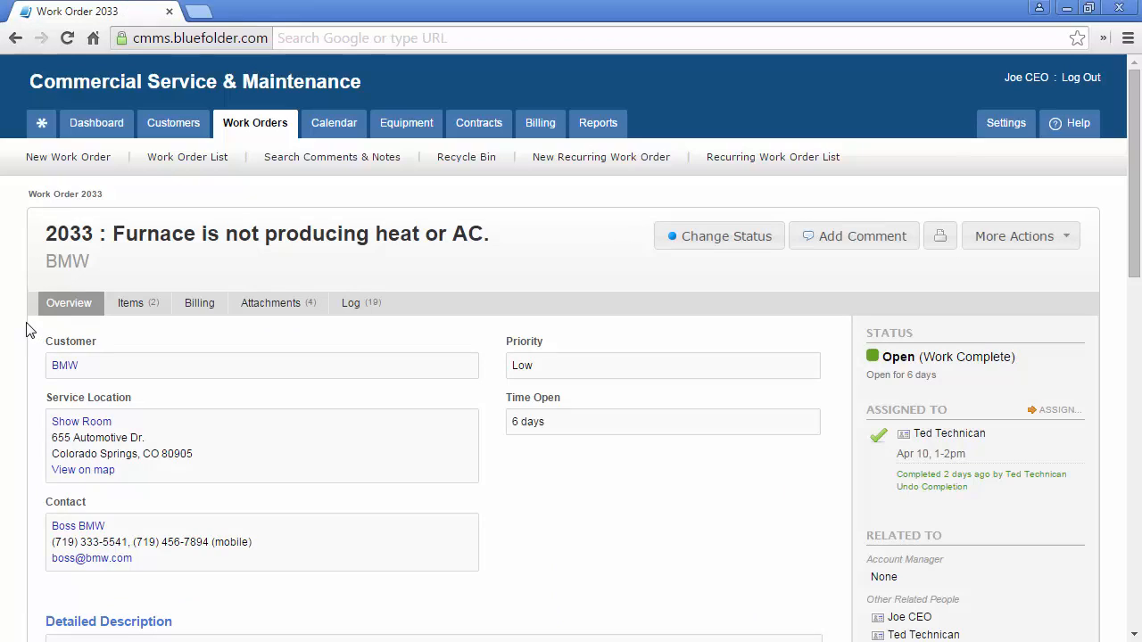
pyautogui.moveTo(20, 328)
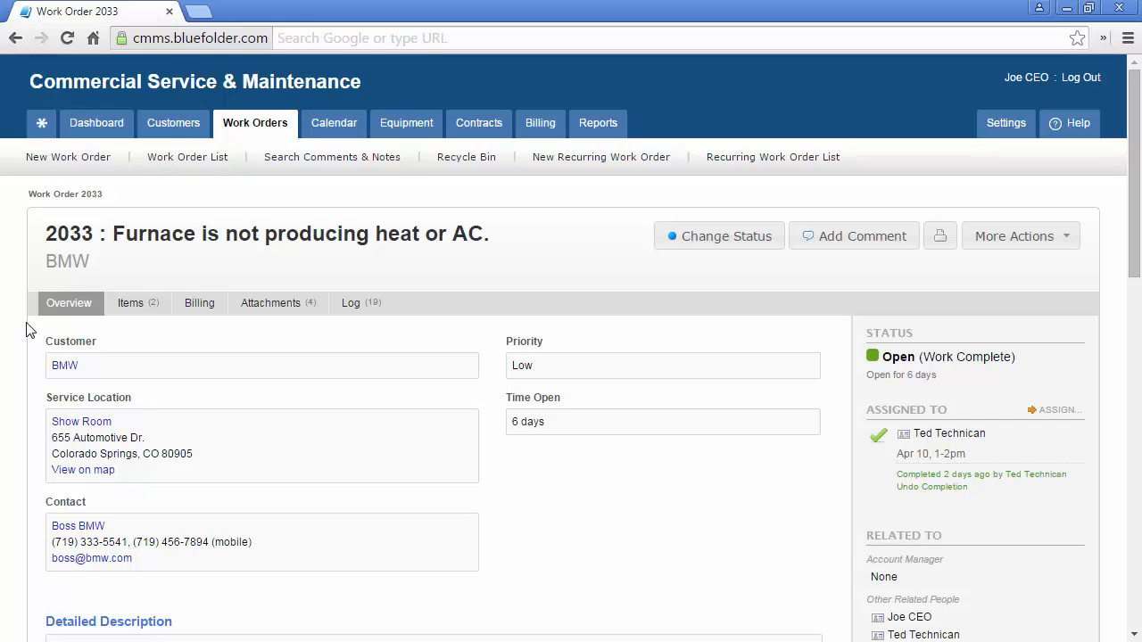
pyautogui.scroll(-3)
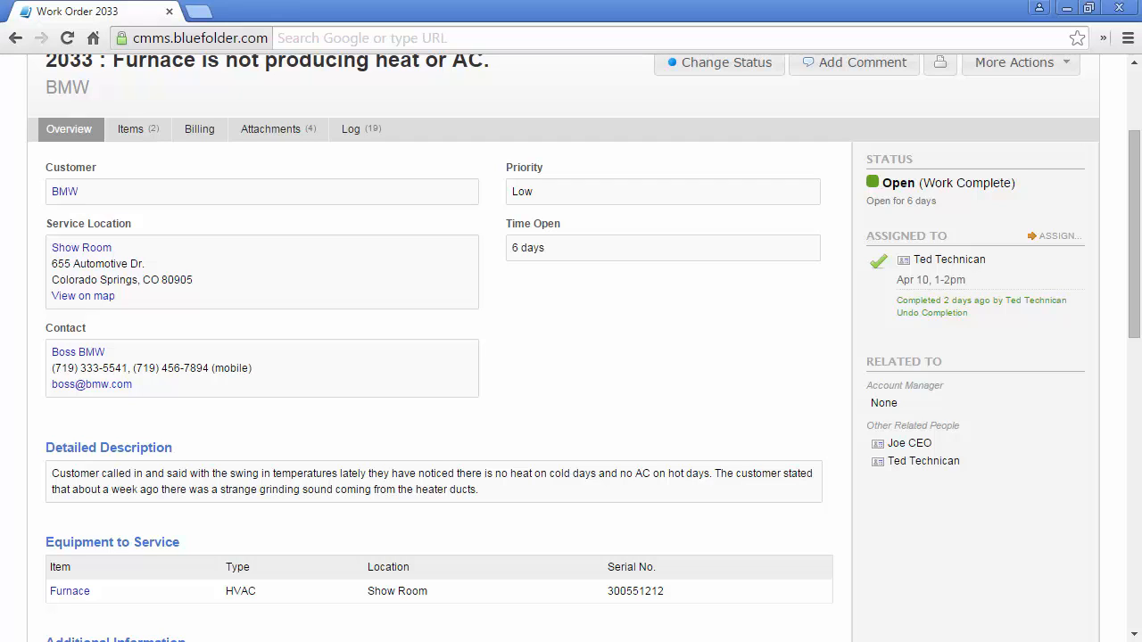
pyautogui.scroll(-3)
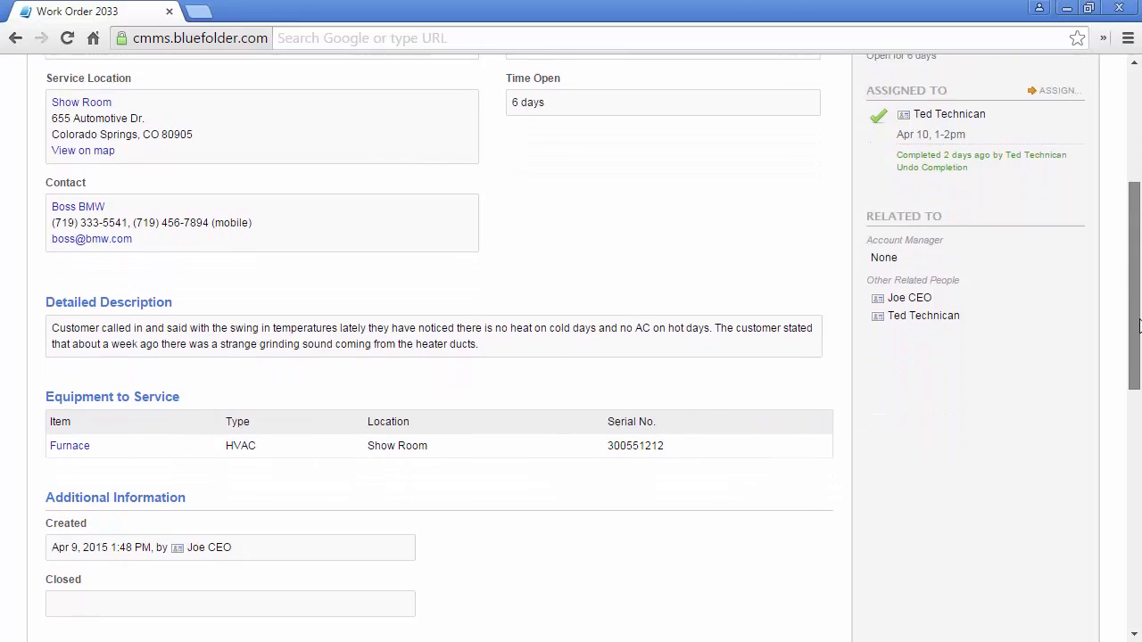
pyautogui.scroll(-3)
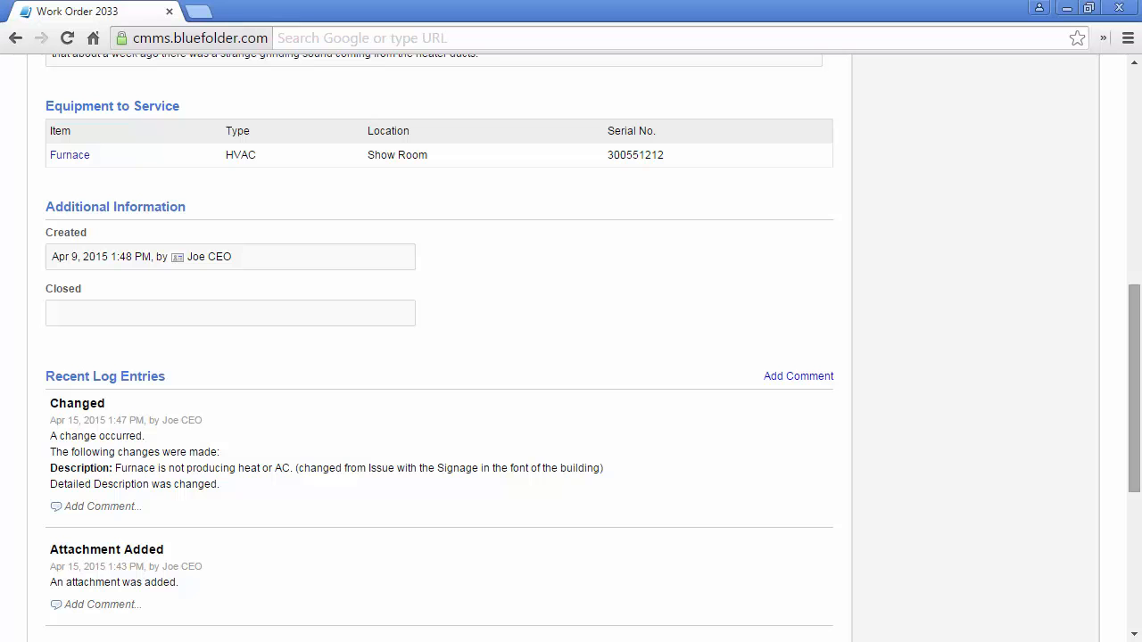
pyautogui.scroll(-3)
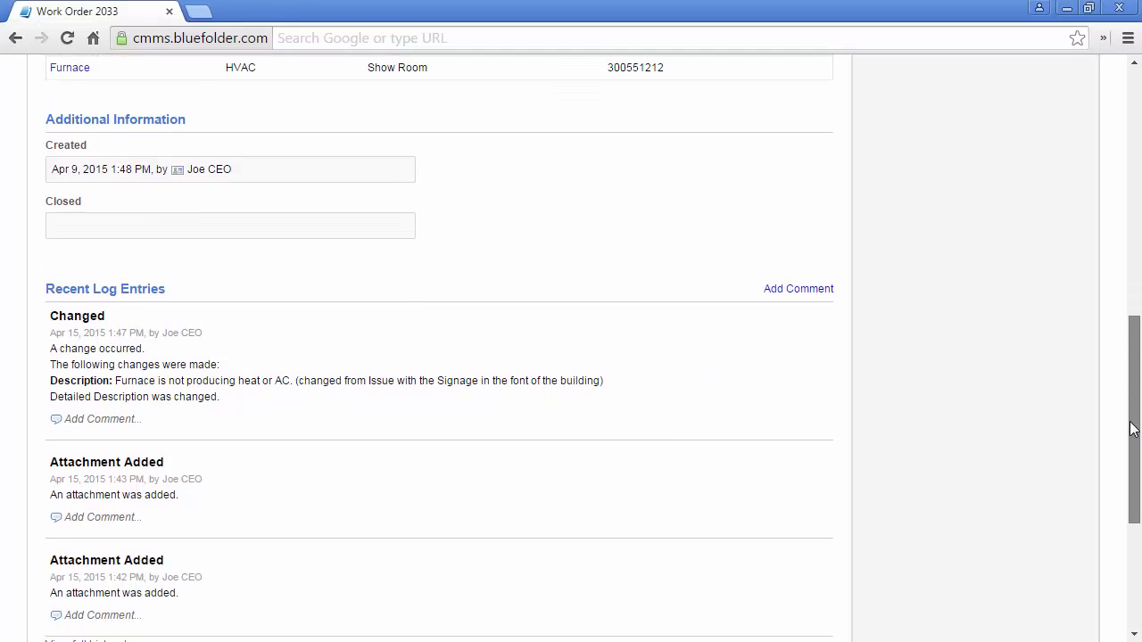
pyautogui.scroll(-3)
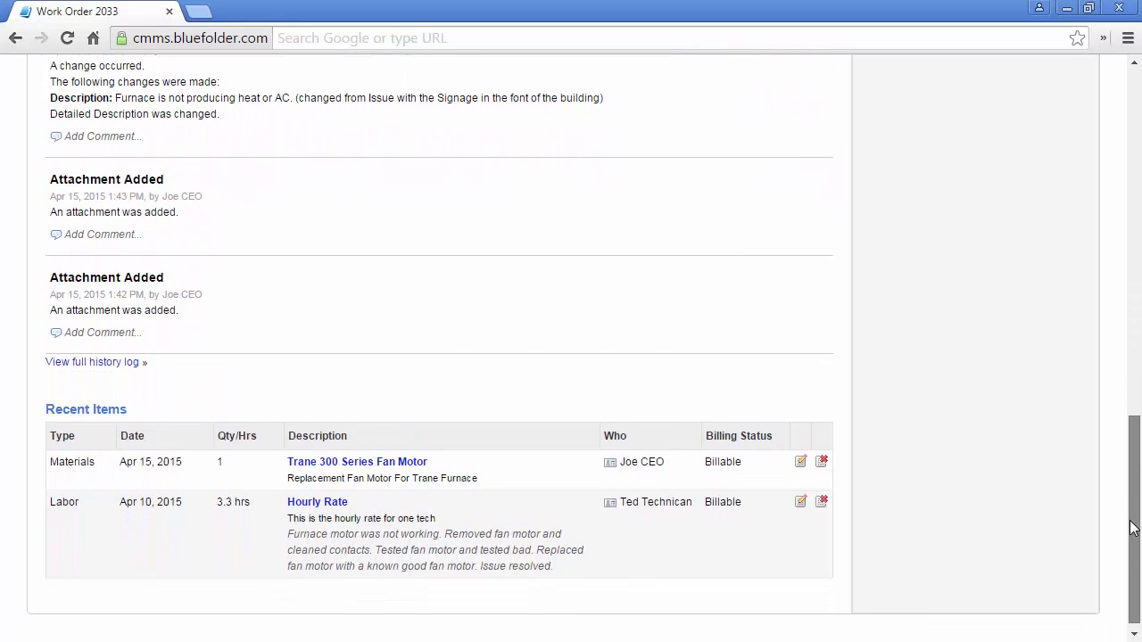
pyautogui.scroll(-3)
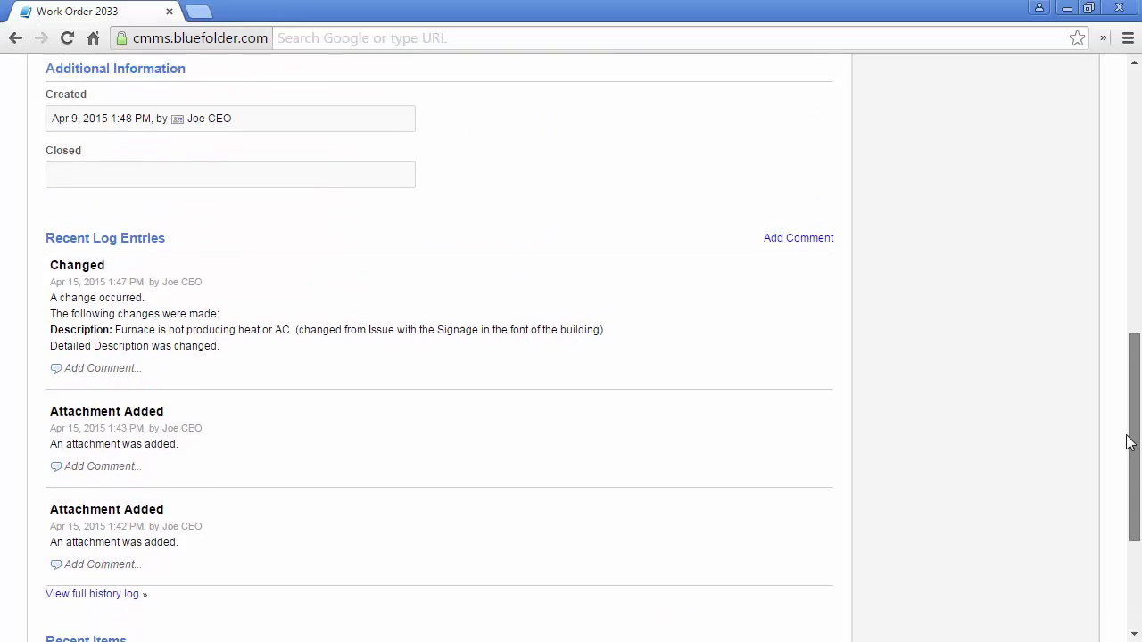
pyautogui.scroll(3)
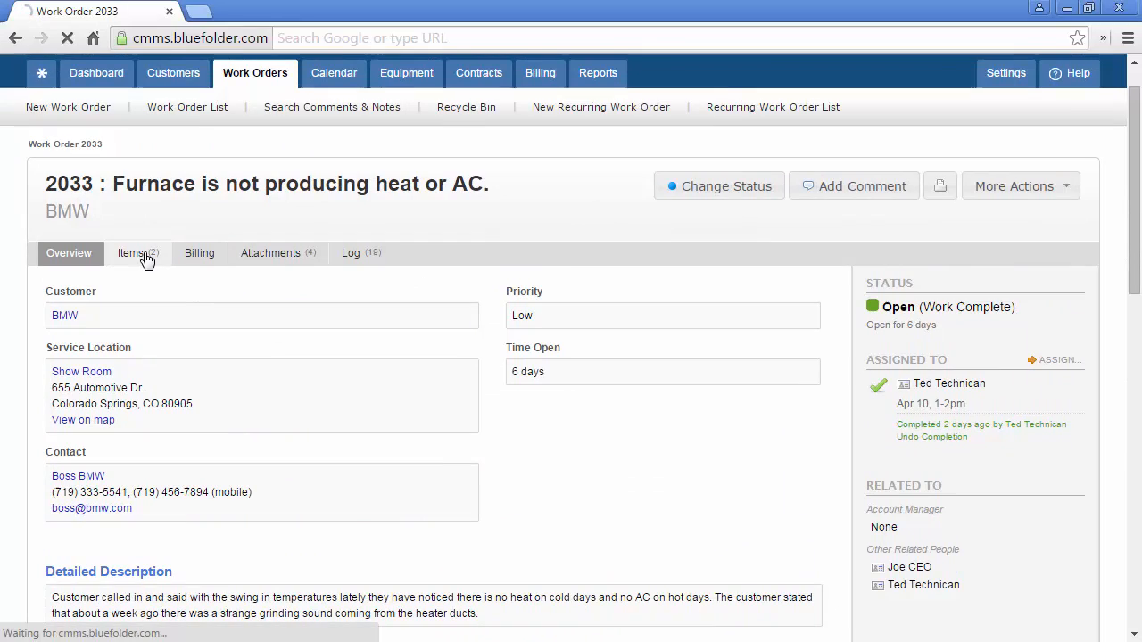
# Step: Show work order 2033's fan motor material and technician labor items, then head to Billing
pyautogui.click(132, 253)
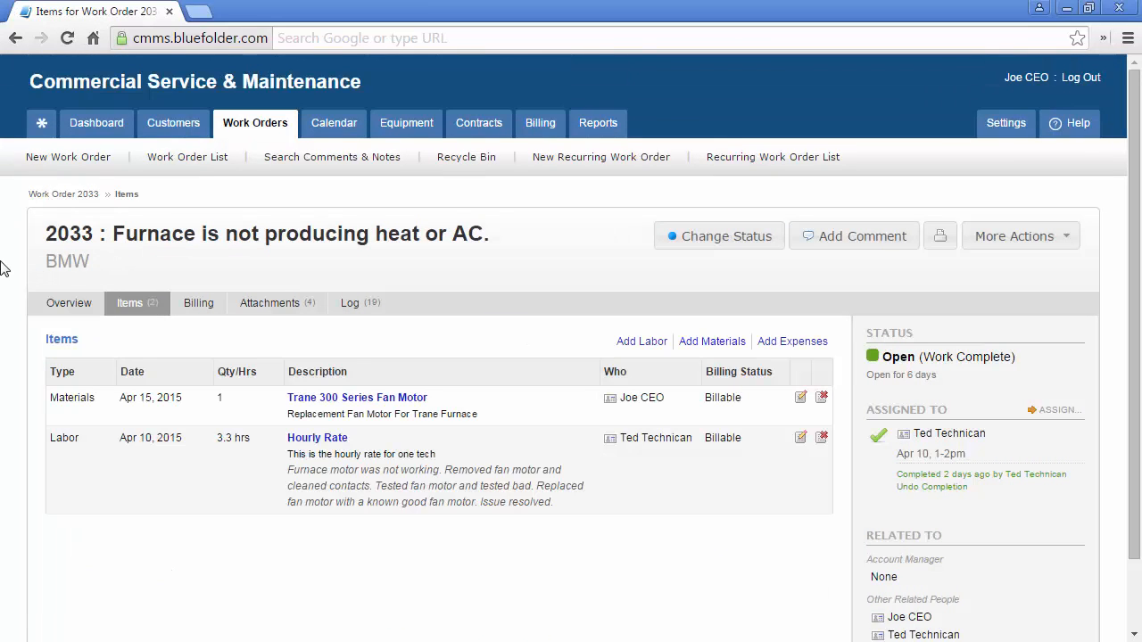
pyautogui.moveTo(7, 271)
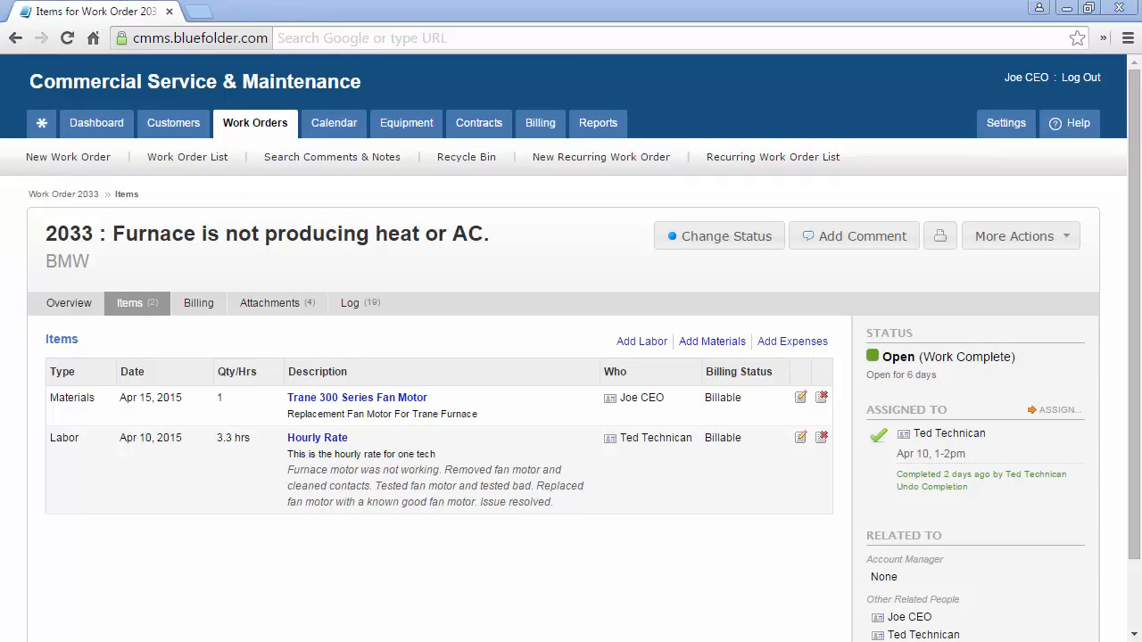
pyautogui.click(198, 304)
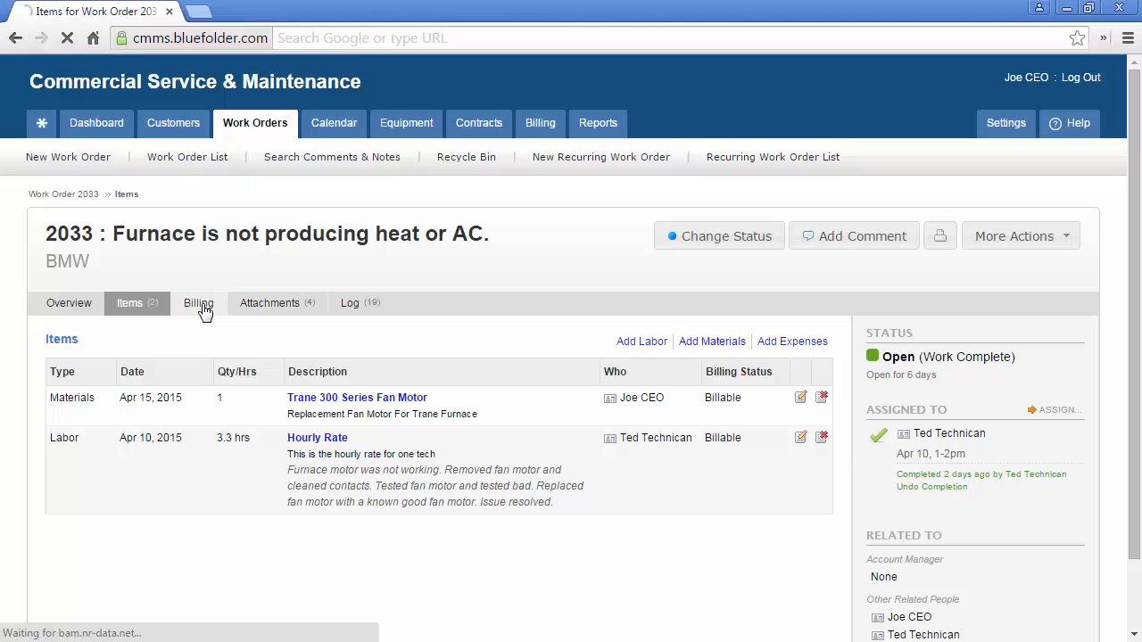
# Step: Review work order 2033's billing summary and cost totals, then show its attachments
pyautogui.click(199, 303)
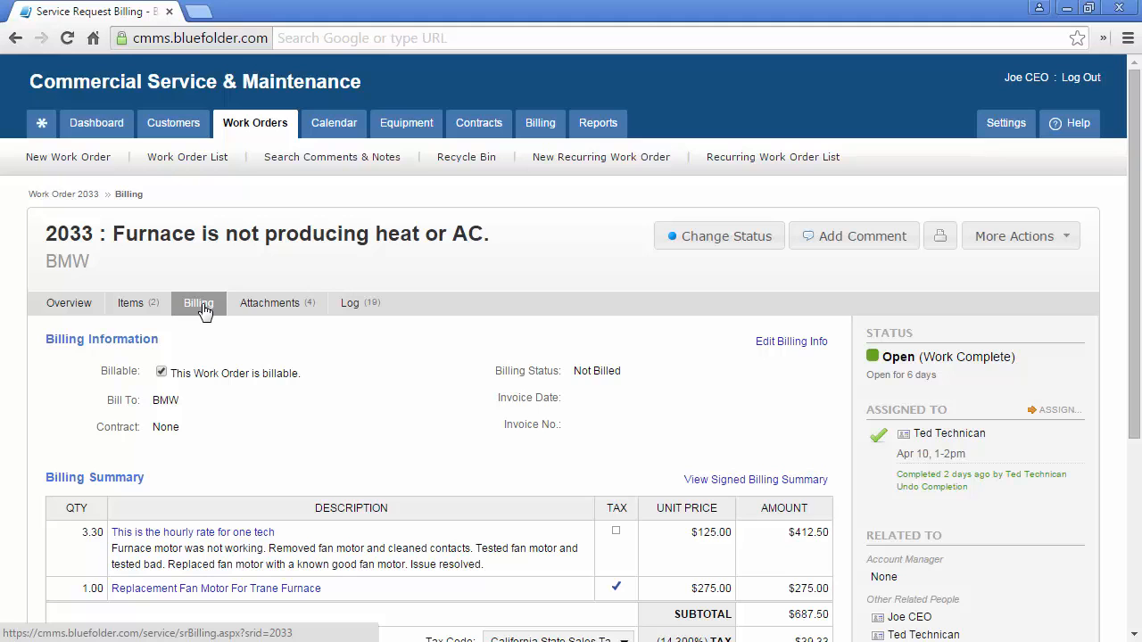
pyautogui.scroll(-3)
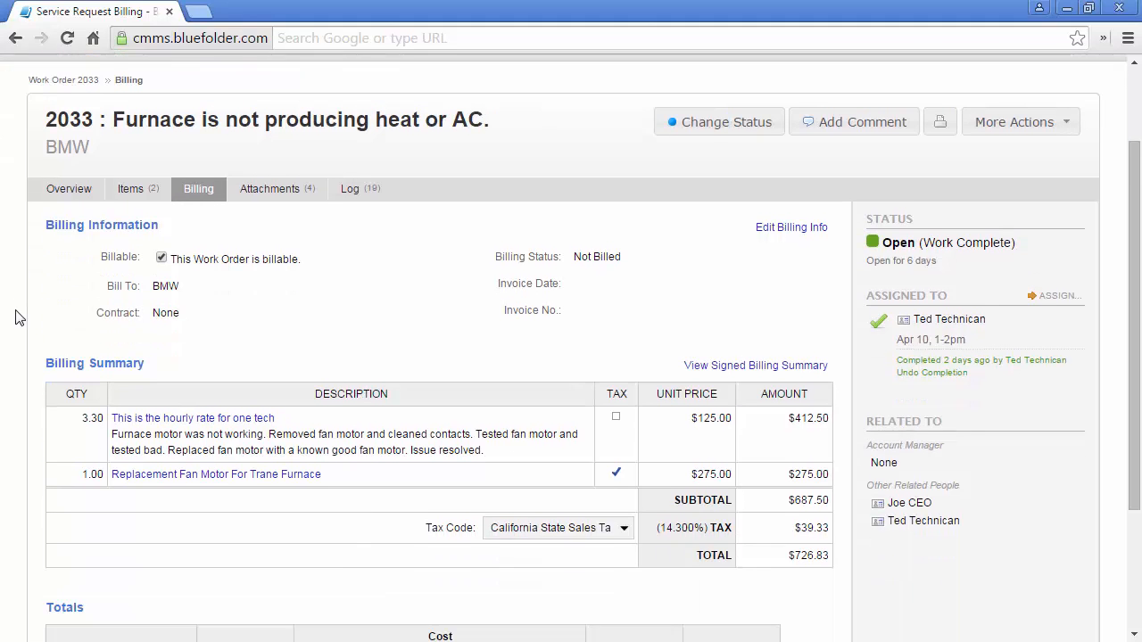
pyautogui.scroll(-3)
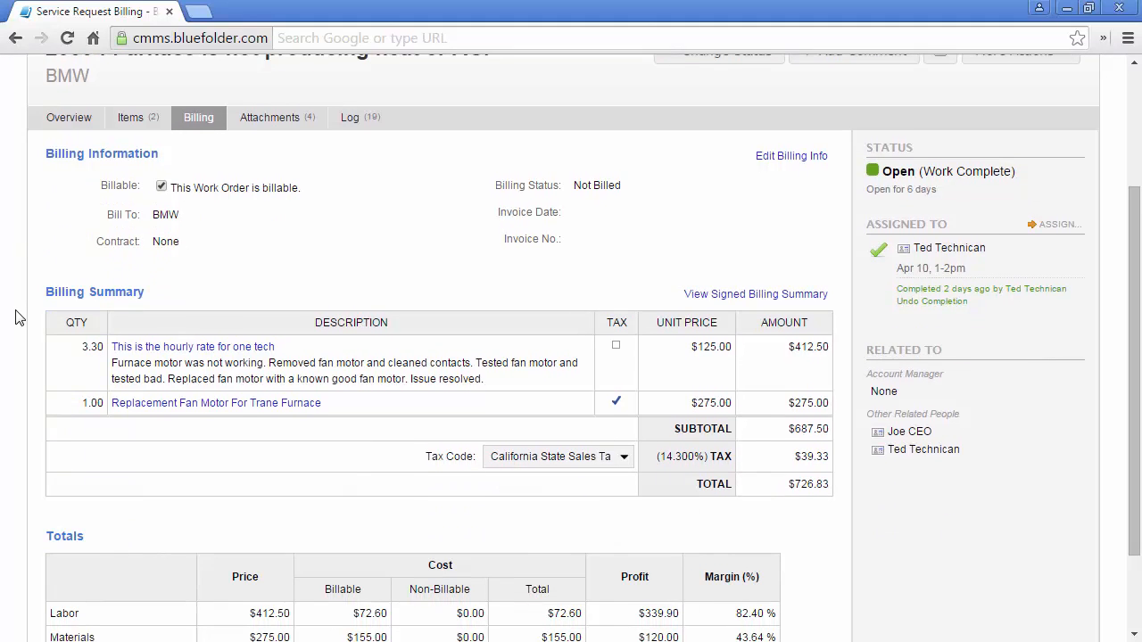
pyautogui.scroll(-3)
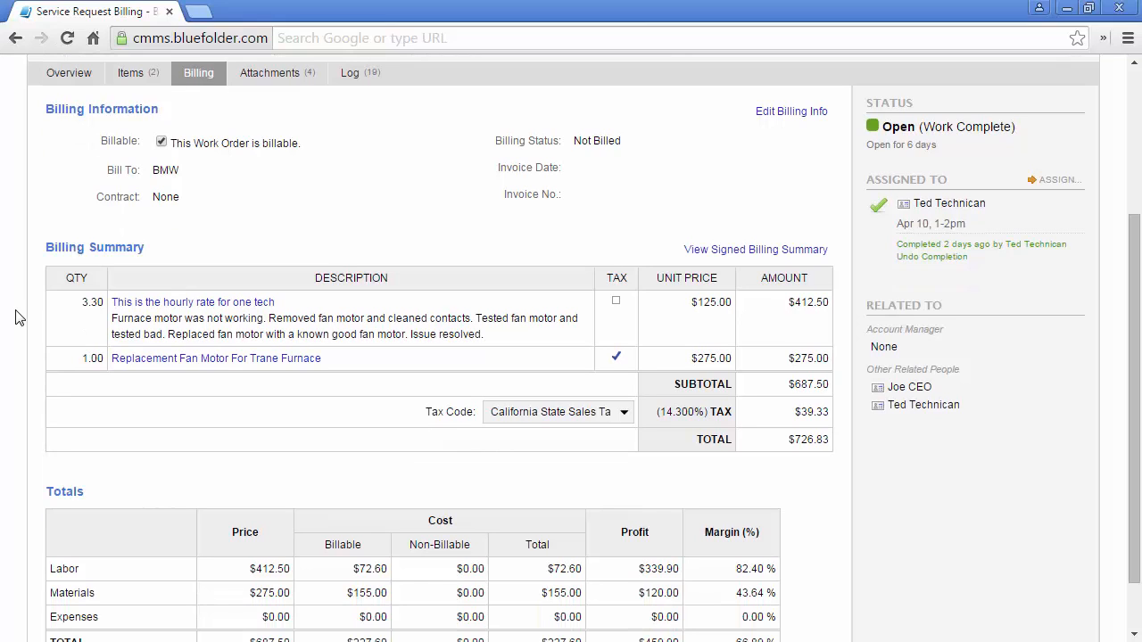
pyautogui.scroll(-3)
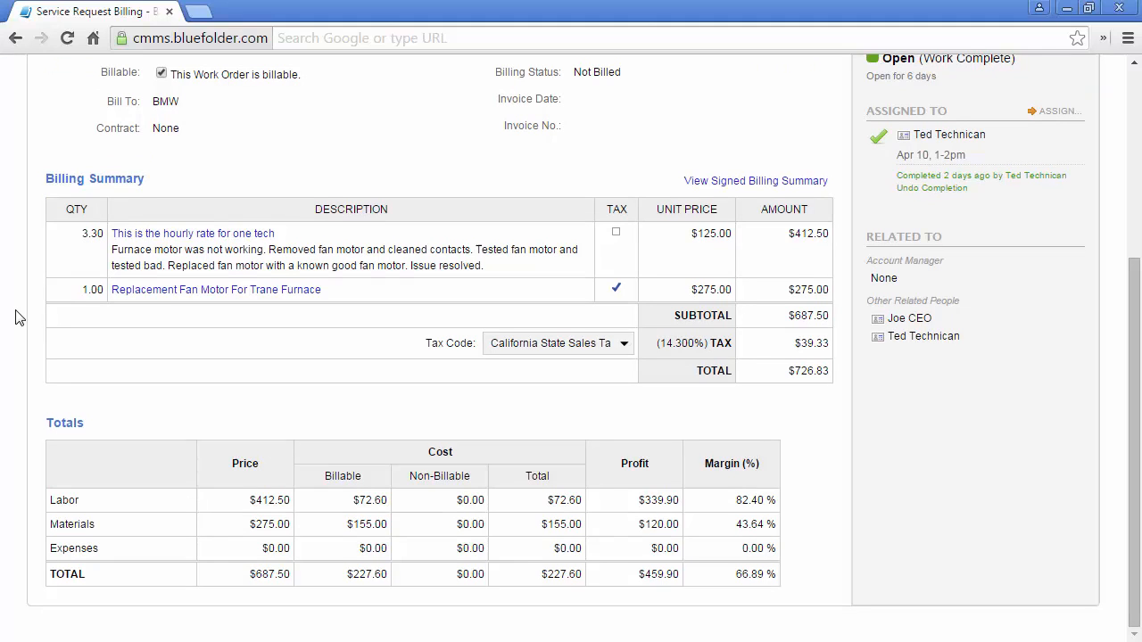
pyautogui.scroll(3)
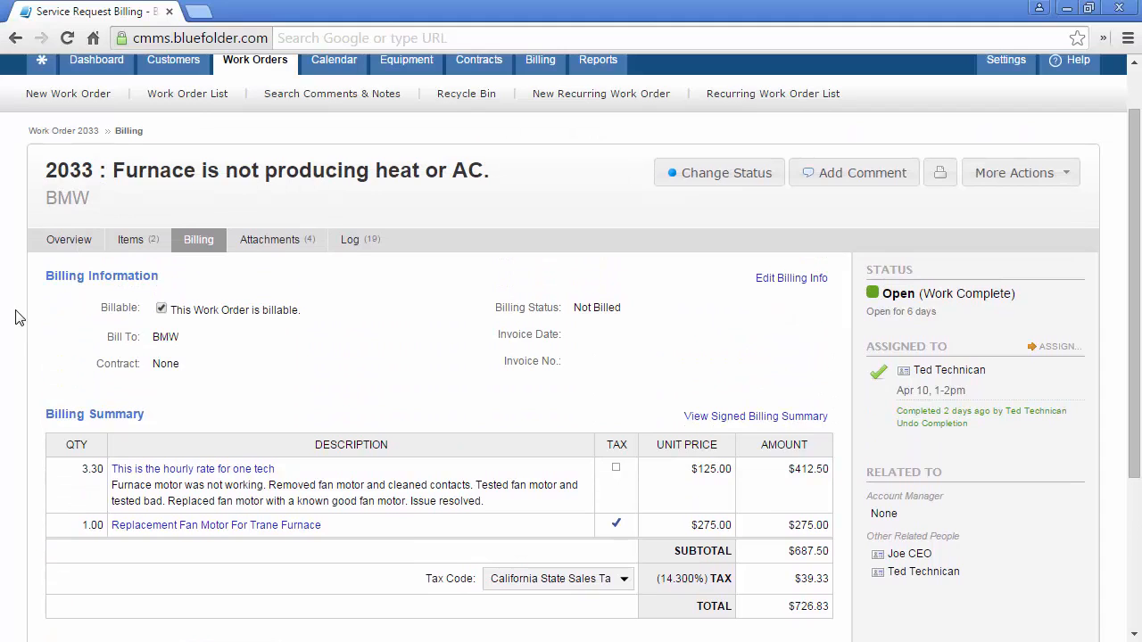
pyautogui.click(269, 239)
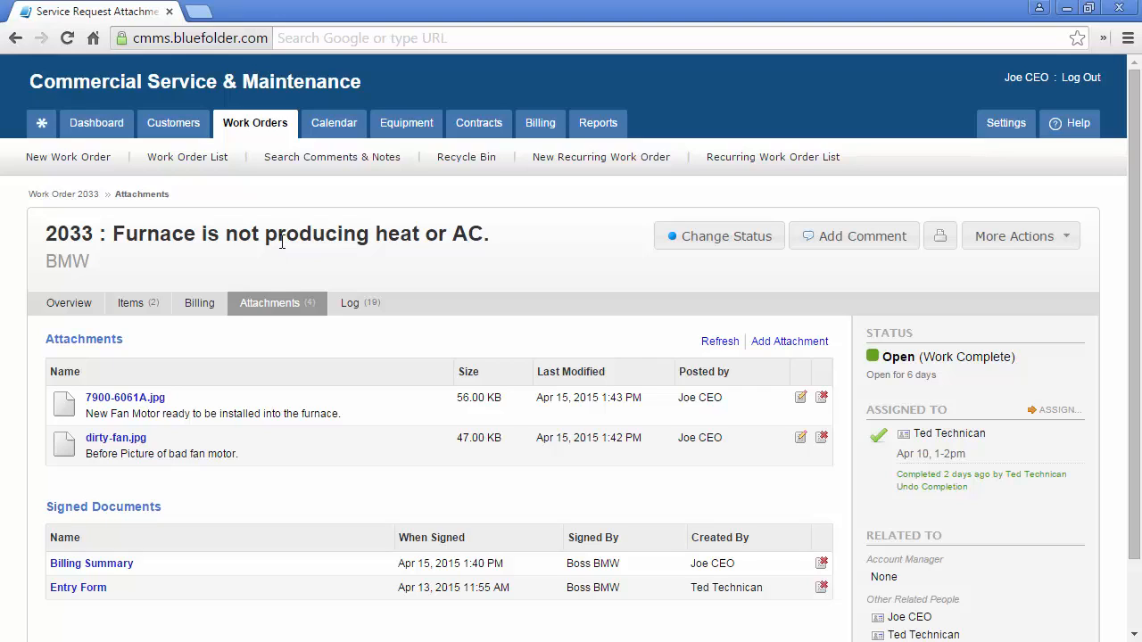
# Step: View the 7900-6061A.jpg and dirty-fan.jpg photos in new tabs, then load the signed Billing Summary
pyautogui.click(125, 396)
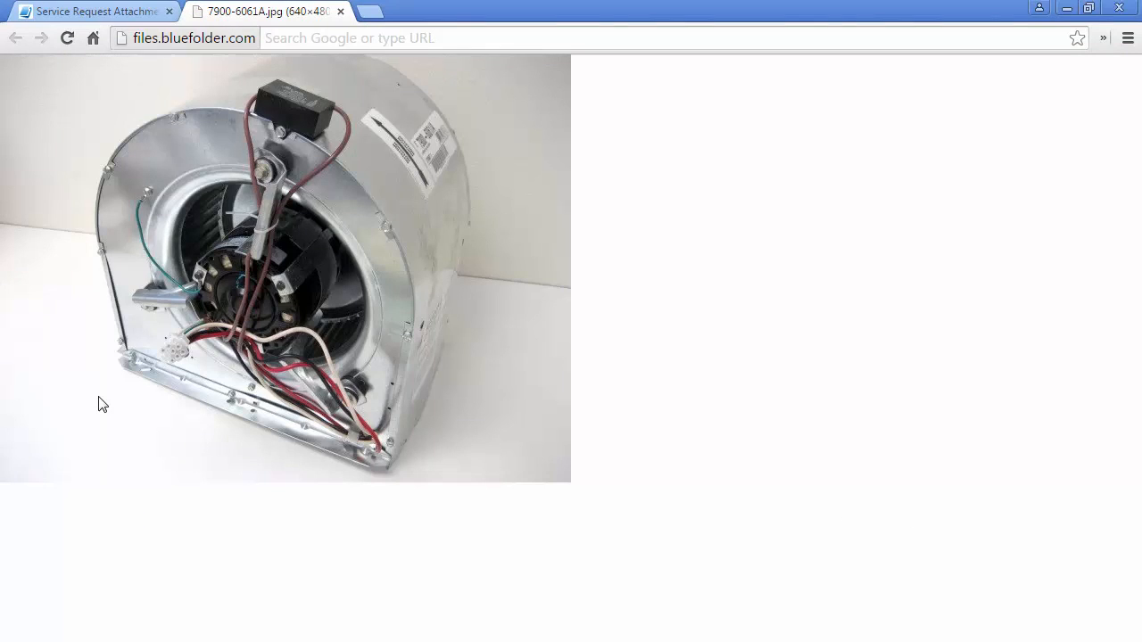
pyautogui.moveTo(128, 52)
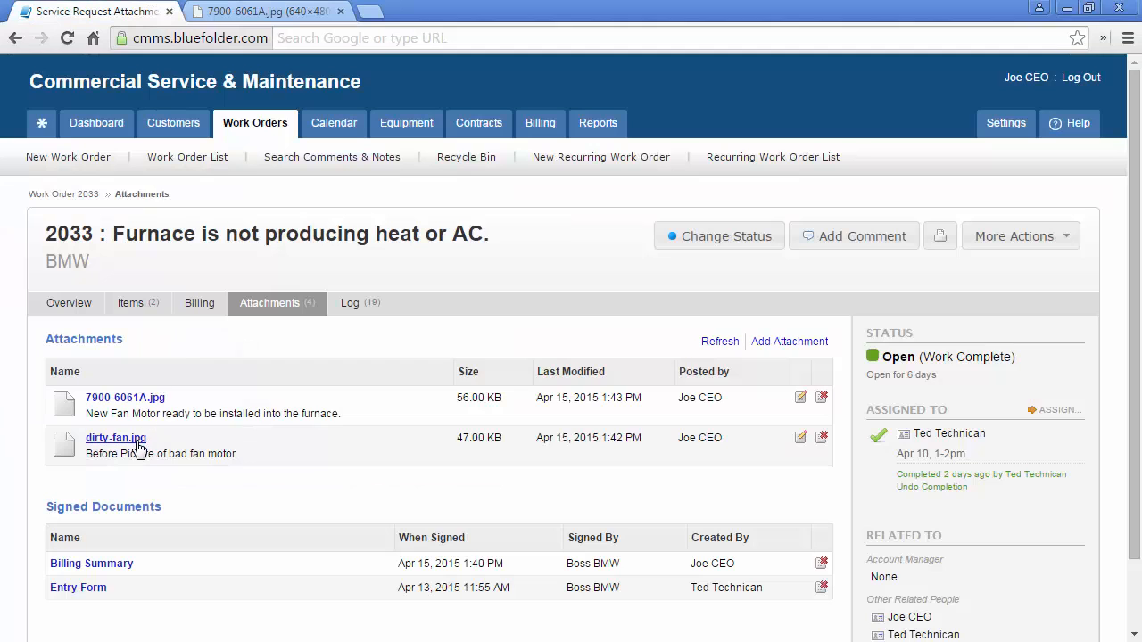
pyautogui.click(114, 437)
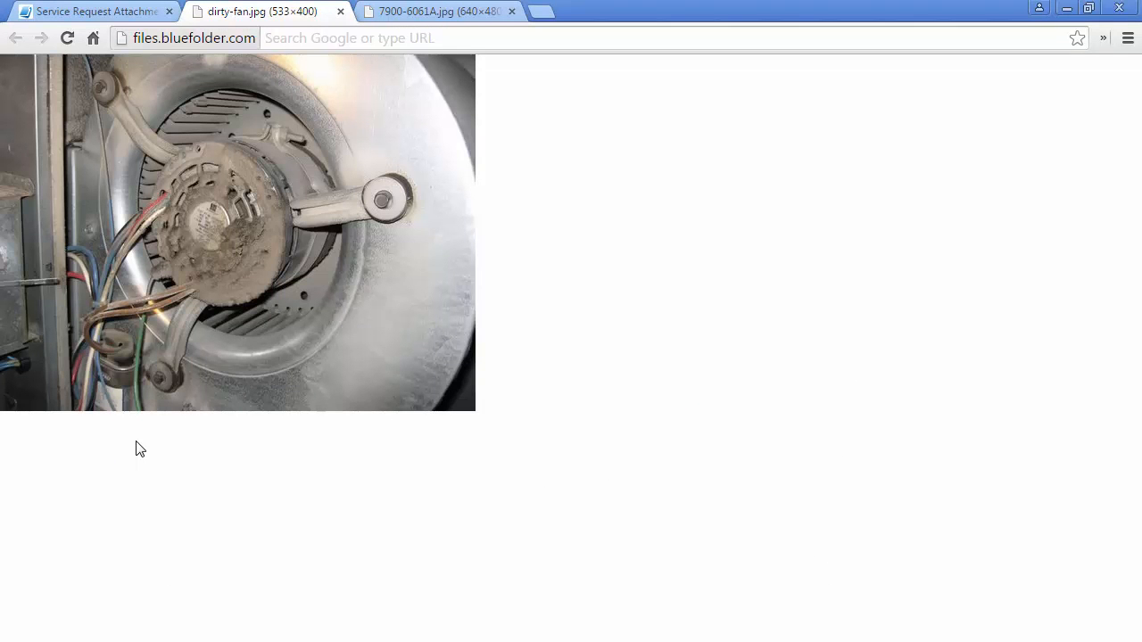
pyautogui.click(89, 11)
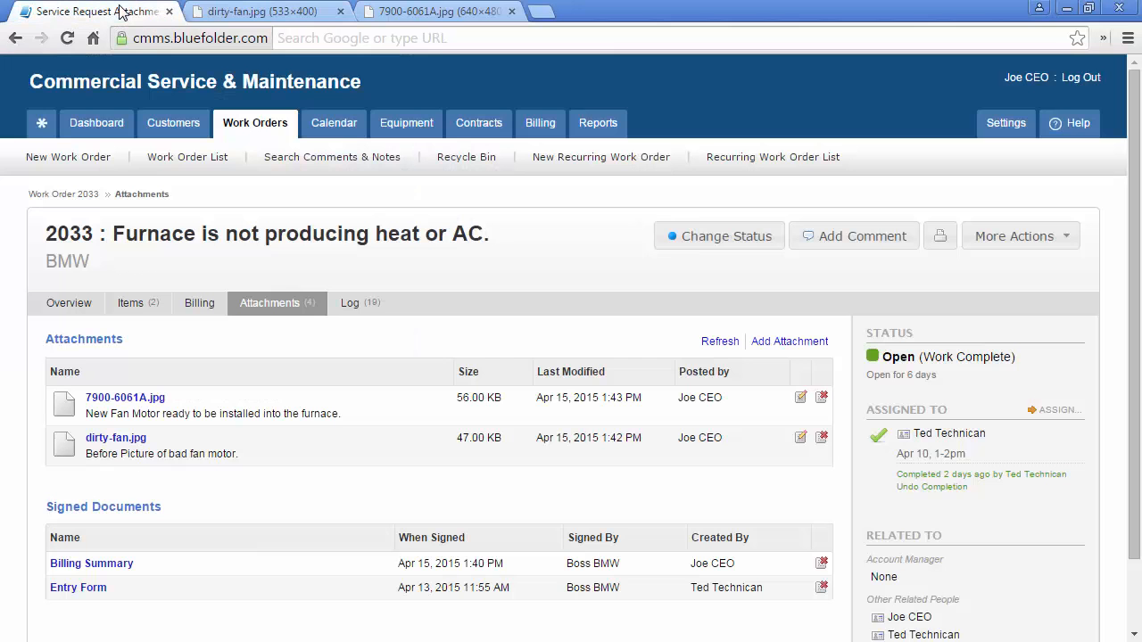
pyautogui.click(91, 564)
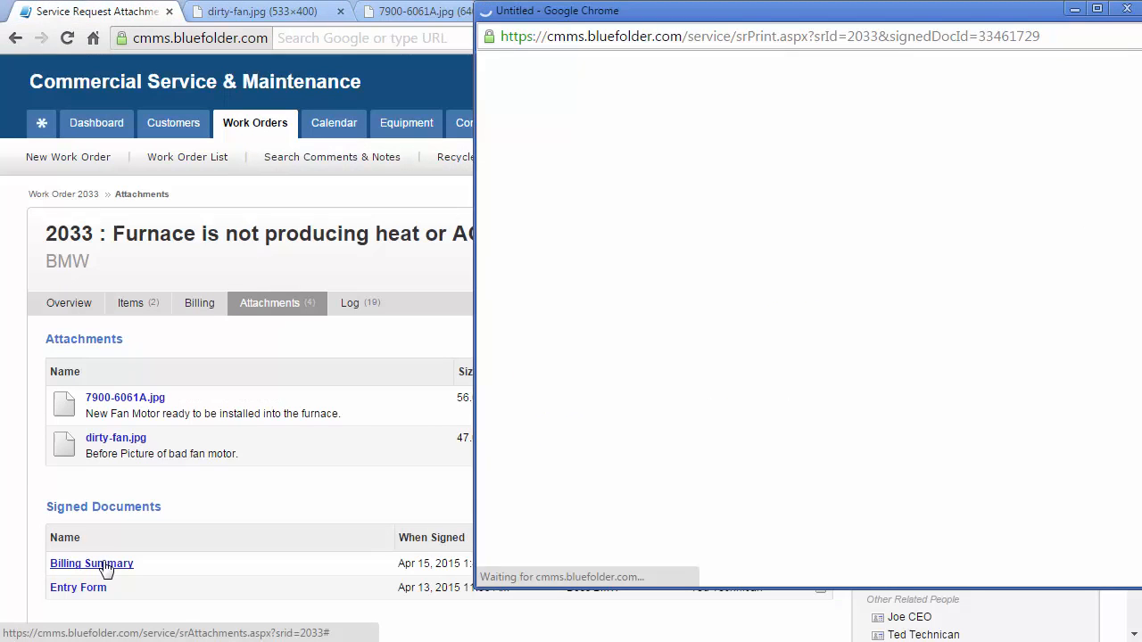
# Step: Read through the signed Billing Summary popup for work order 2033
pyautogui.click(91, 563)
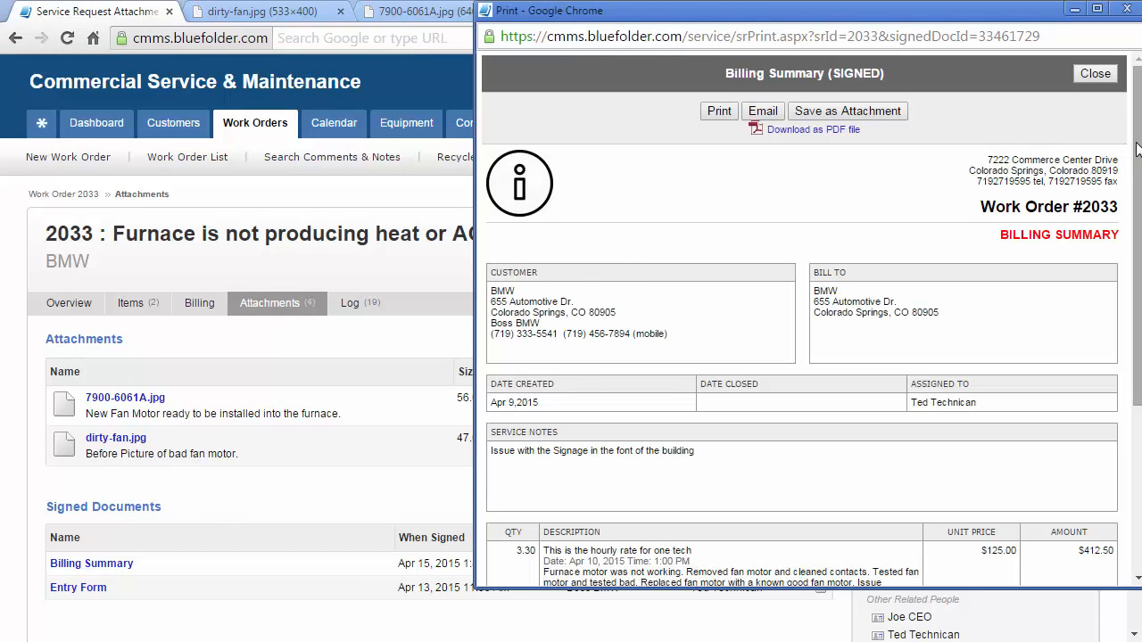
pyautogui.scroll(-3)
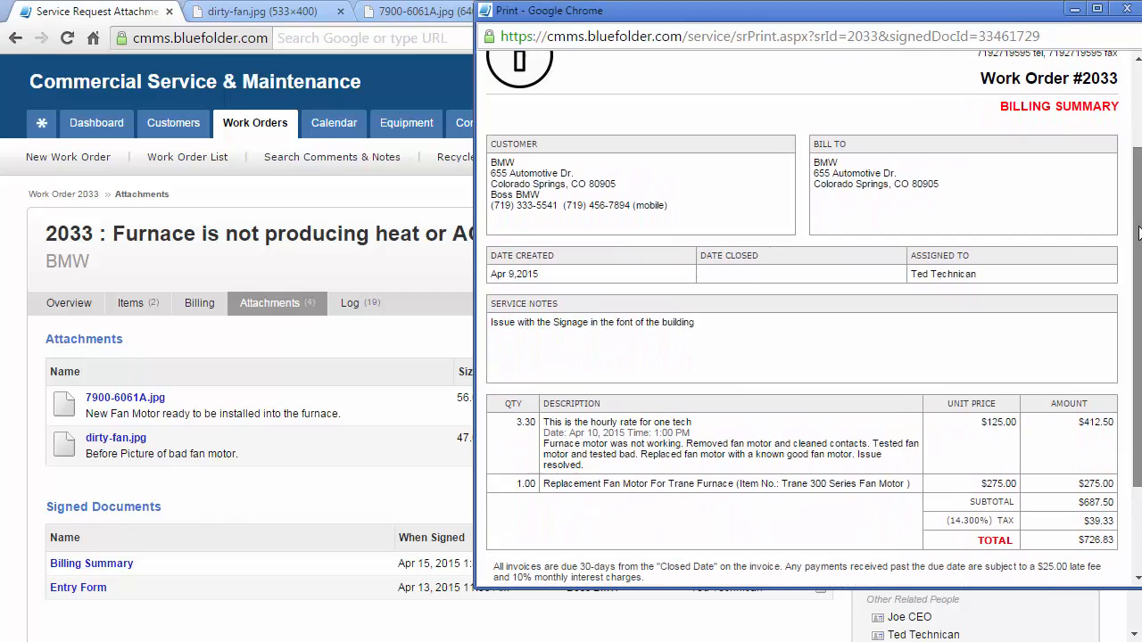
pyautogui.scroll(-3)
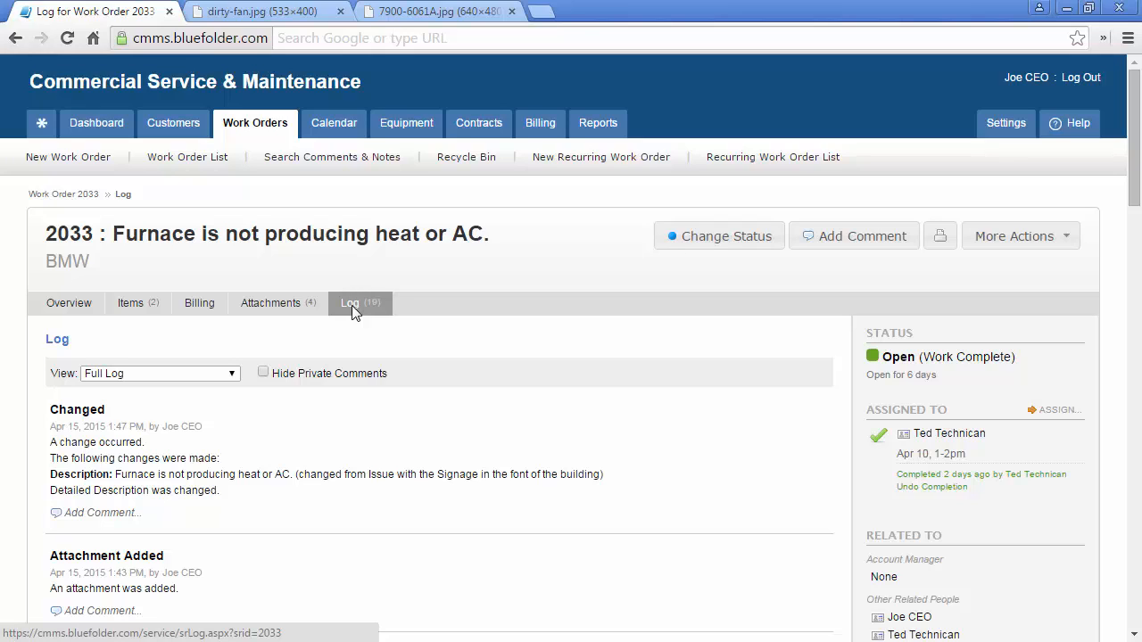
pyautogui.moveTo(68, 304)
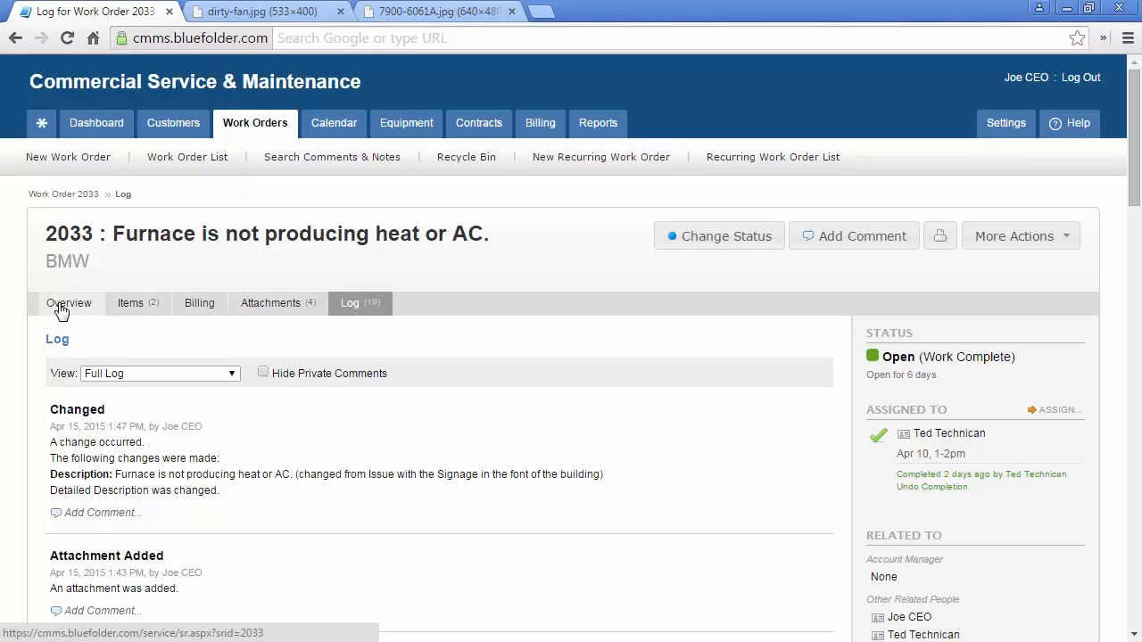
pyautogui.moveTo(15, 330)
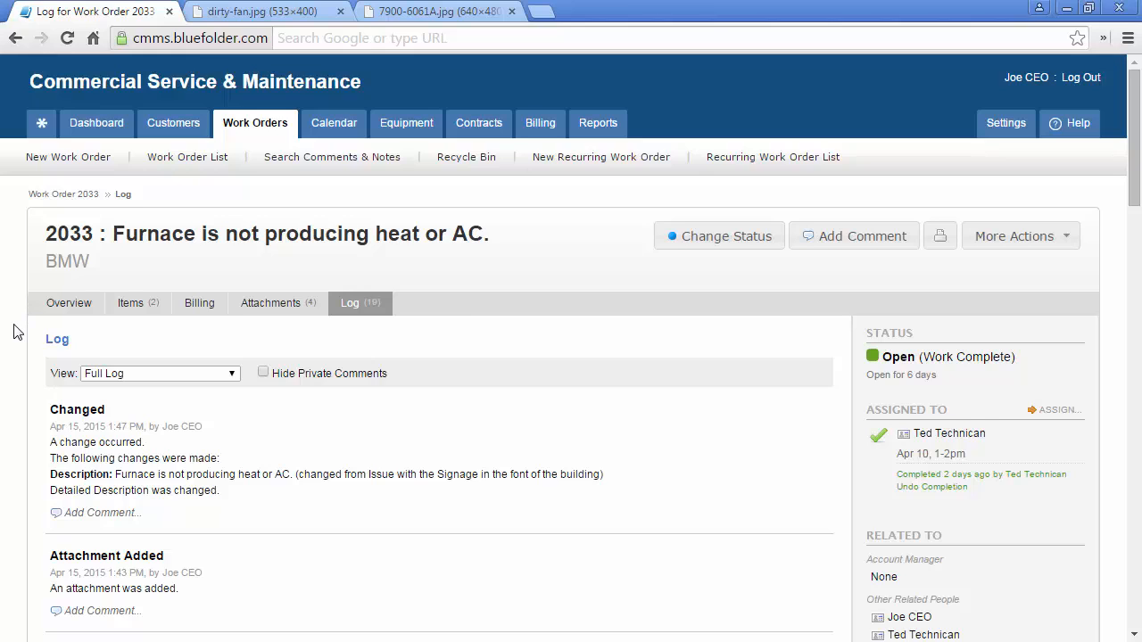
# Step: Read the log's description-change and attachment added and deleted entries
pyautogui.scroll(-3)
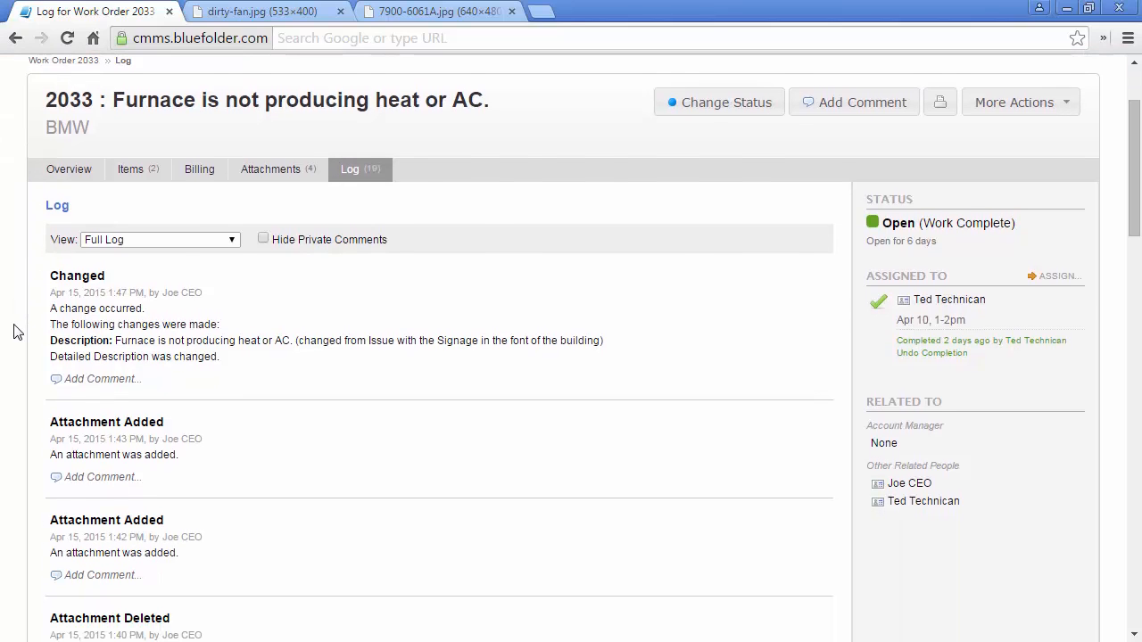
pyautogui.scroll(-3)
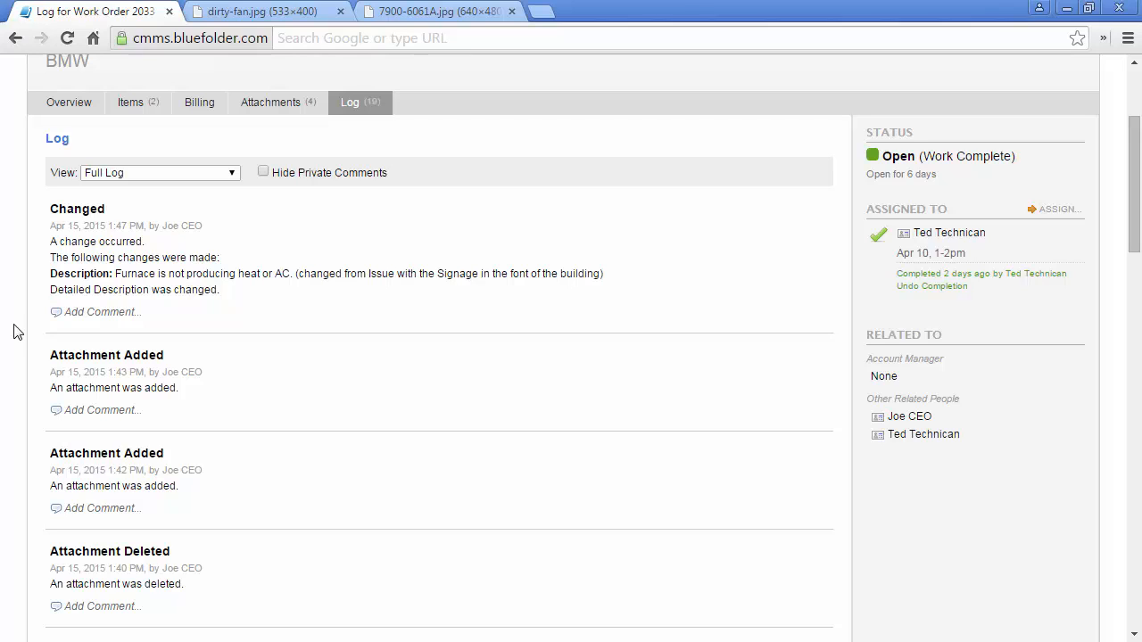
pyautogui.moveTo(103, 310)
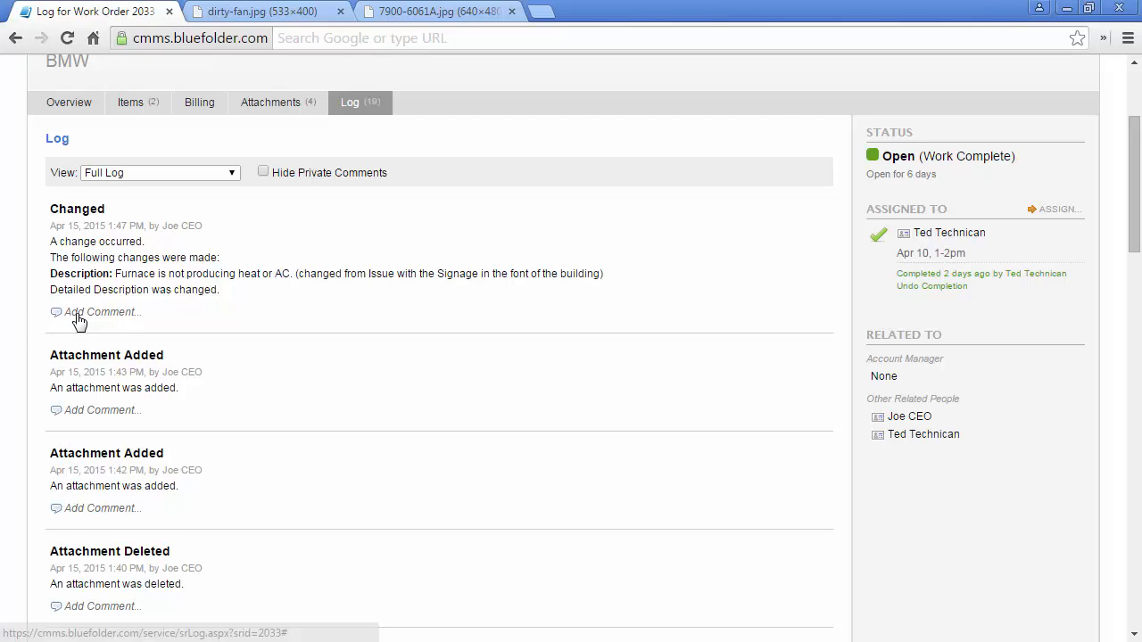
# Step: Start a comment on the Changed log entry marked Public (visible to customer)
pyautogui.click(100, 312)
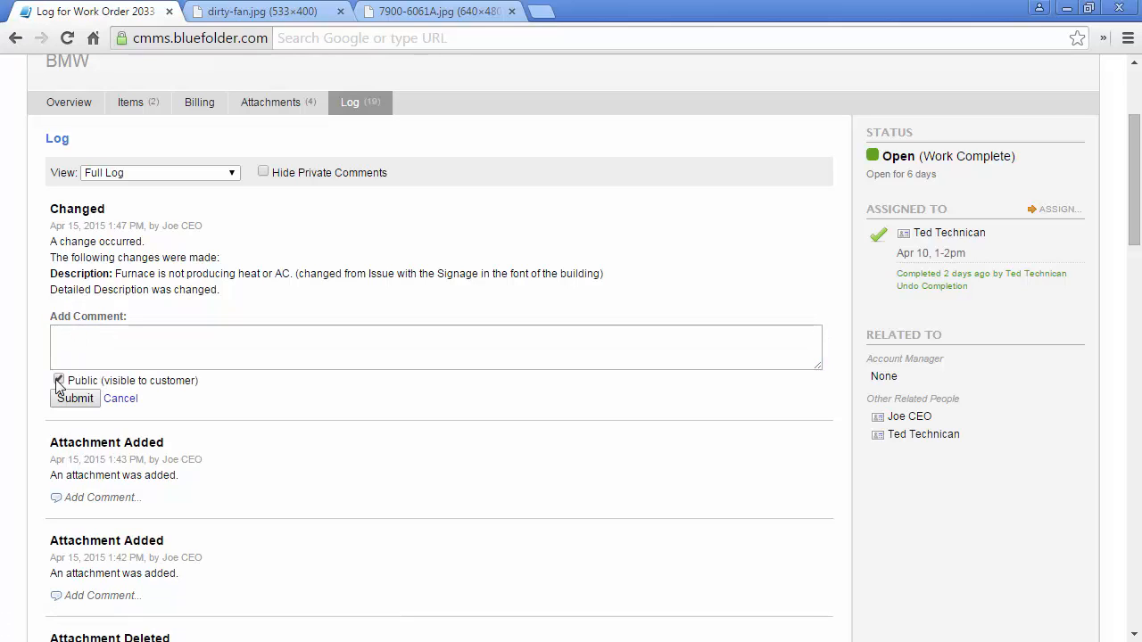
pyautogui.click(57, 380)
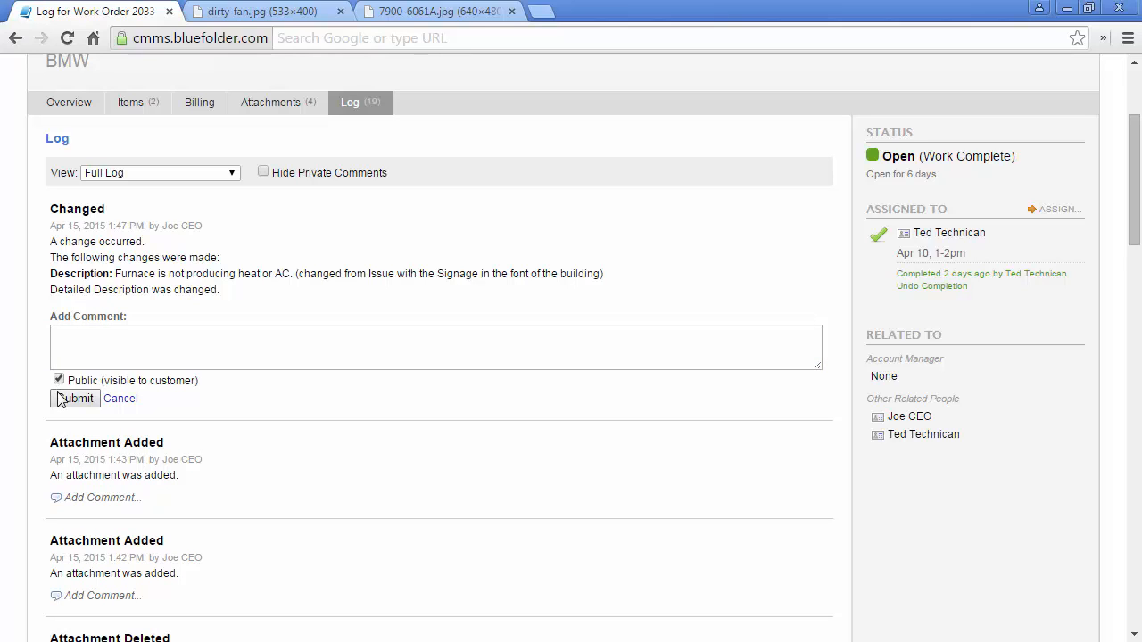